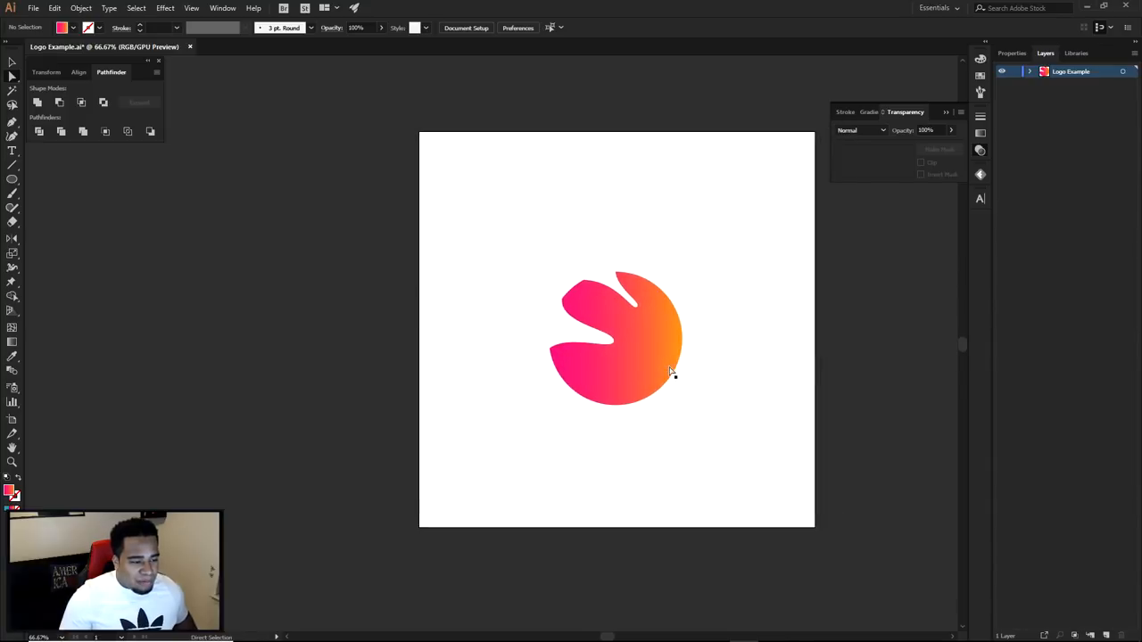
mouse_move(664, 285)
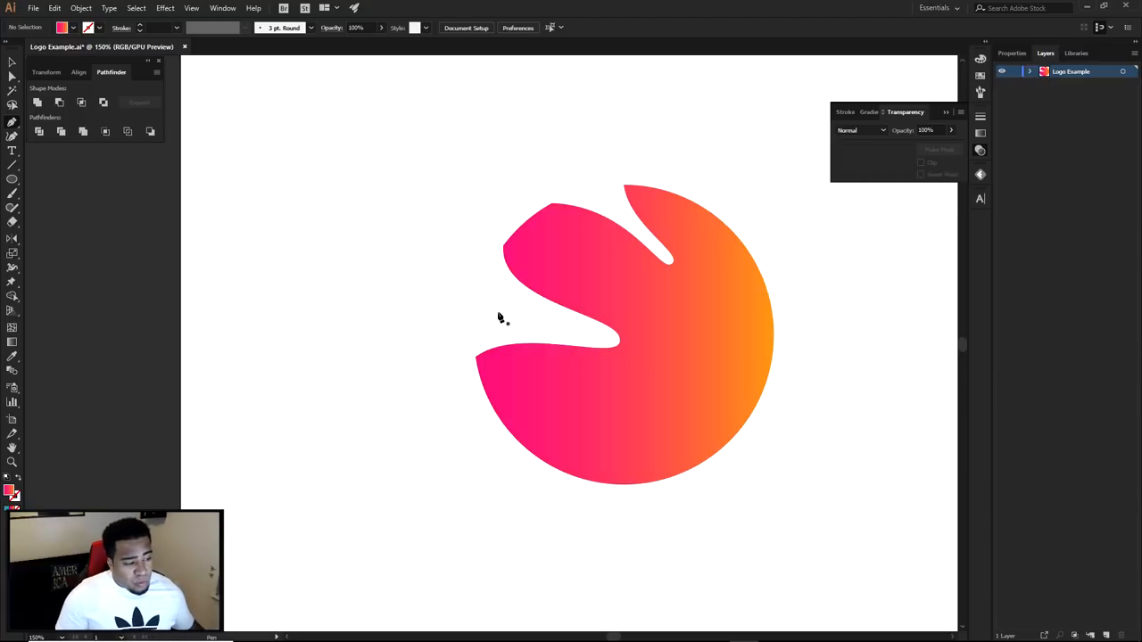
mouse_move(454, 426)
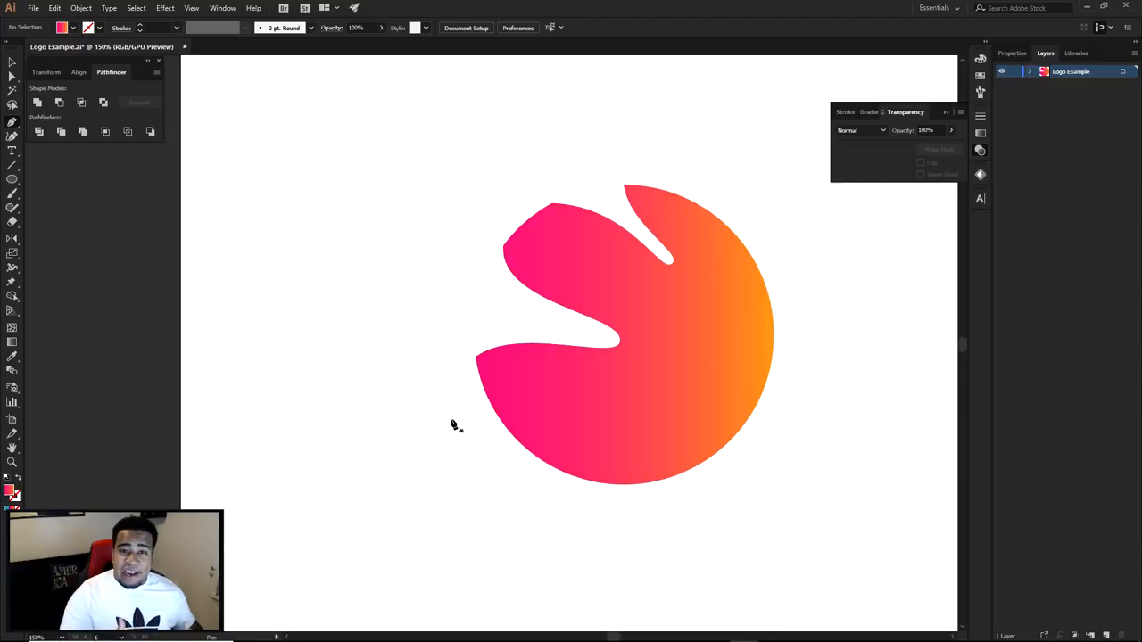
mouse_move(478, 361)
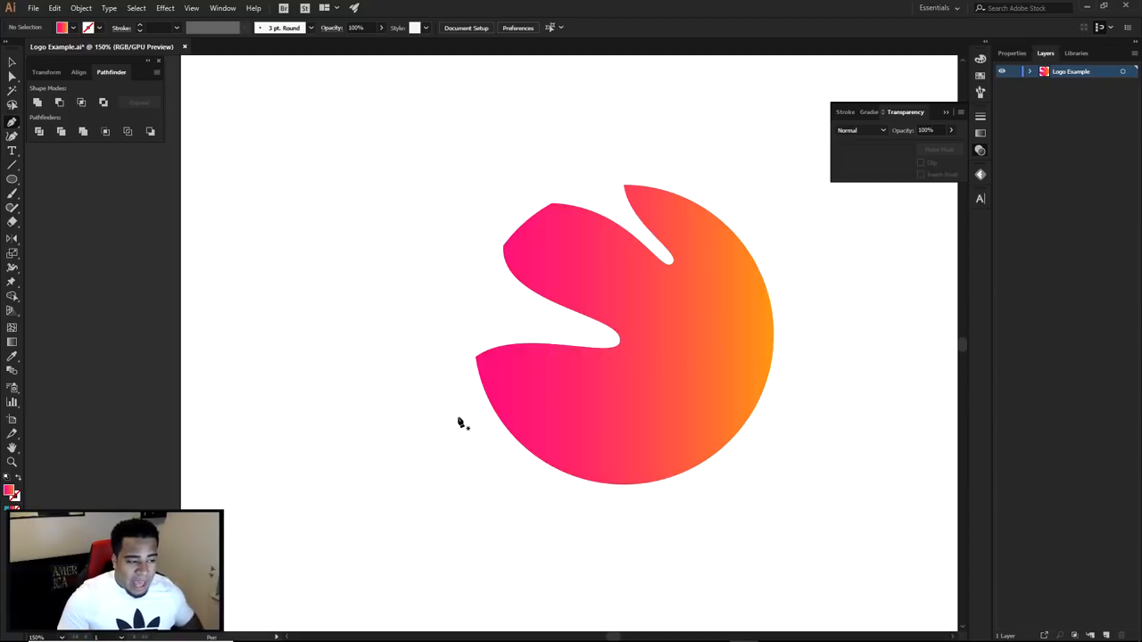
- Pen a curved open path from left of the logo, bending mid-shape, ending past its right edge
left_click(464, 419)
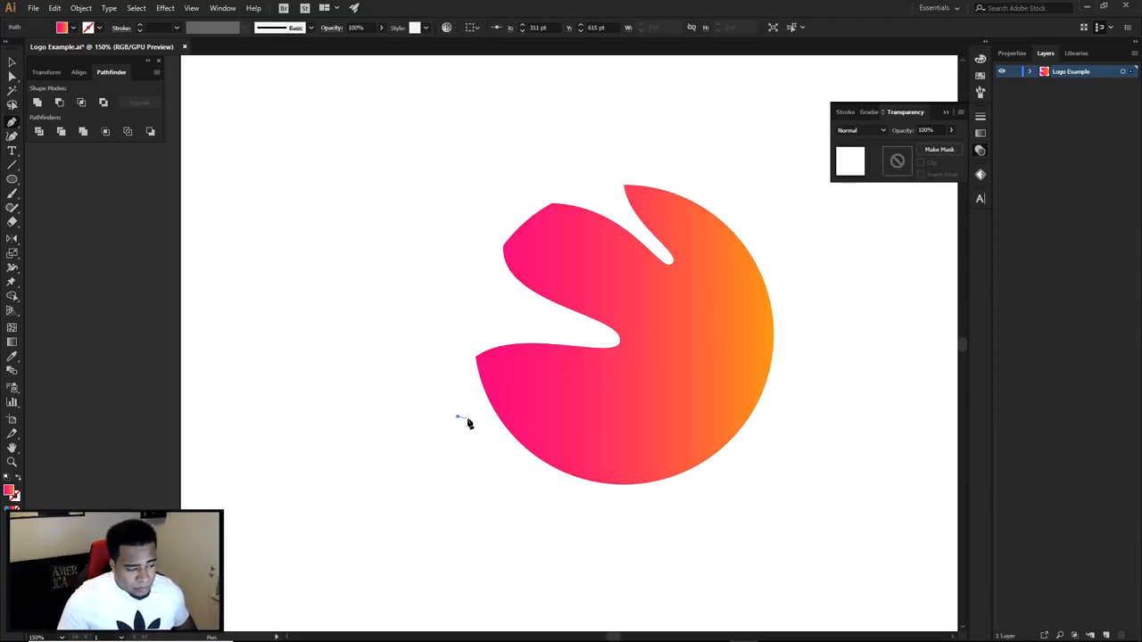
left_click_drag(458, 416, 825, 347)
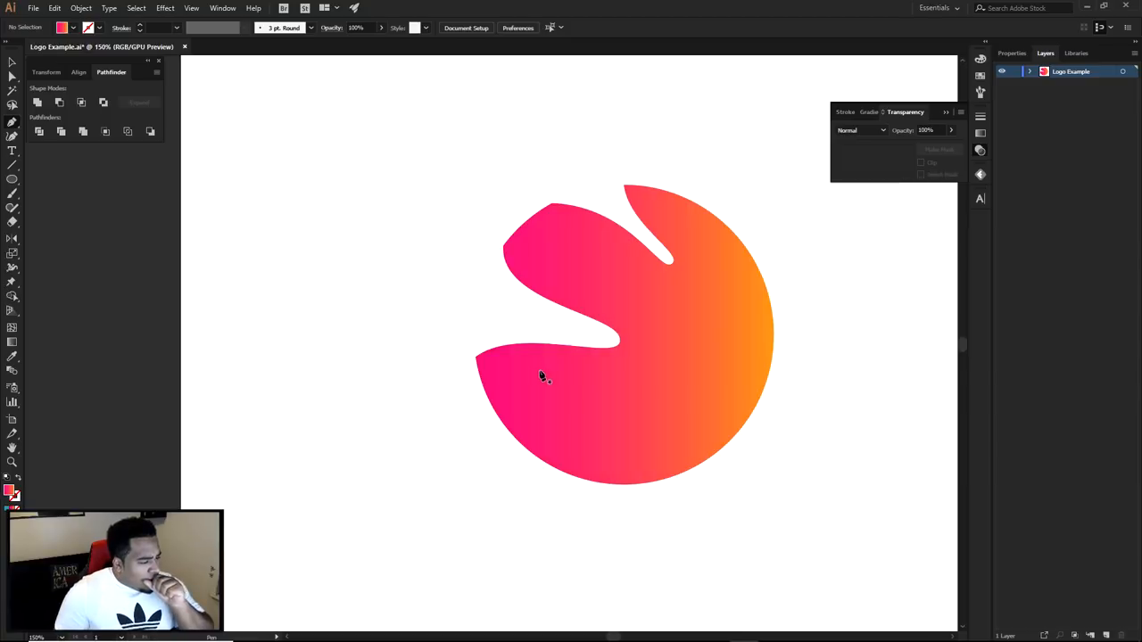
mouse_move(471, 406)
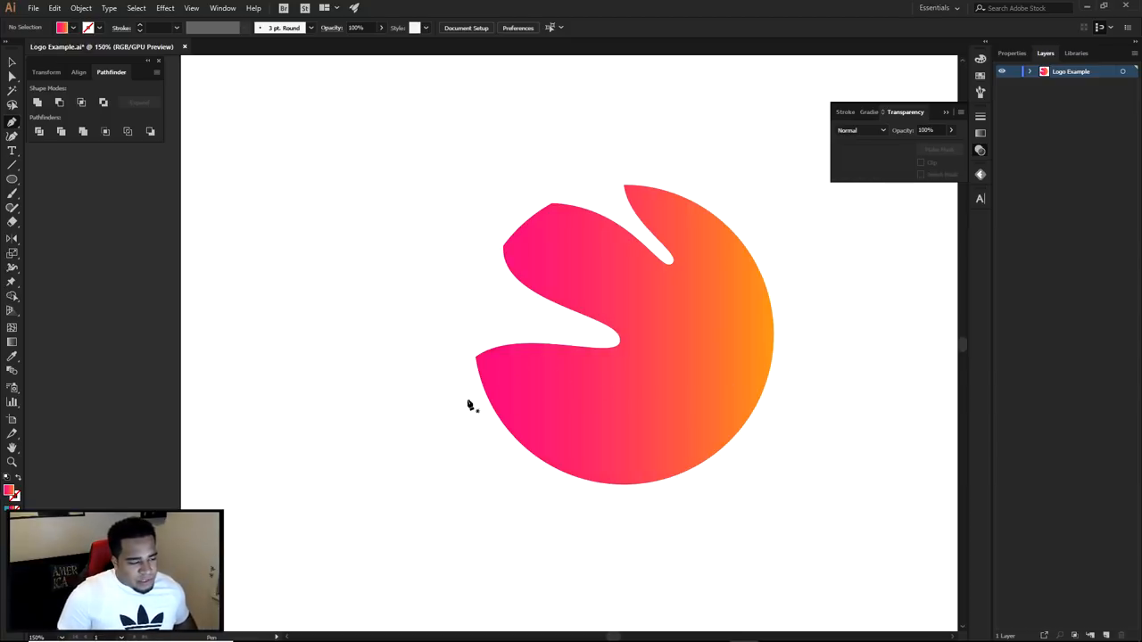
left_click_drag(462, 422, 642, 400)
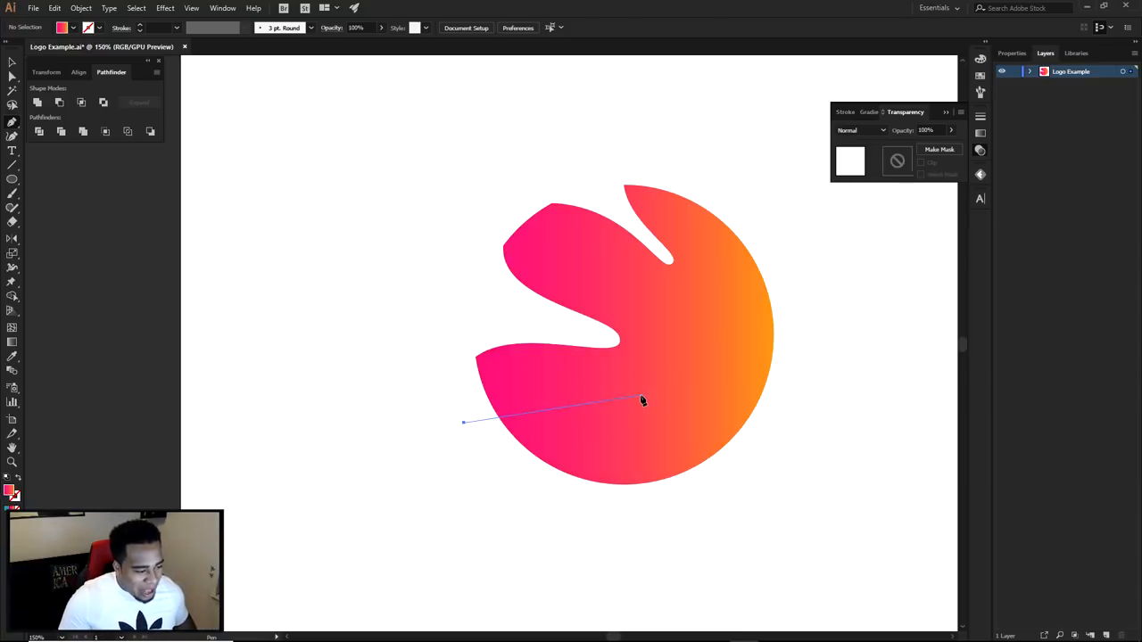
left_click_drag(643, 400, 814, 337)
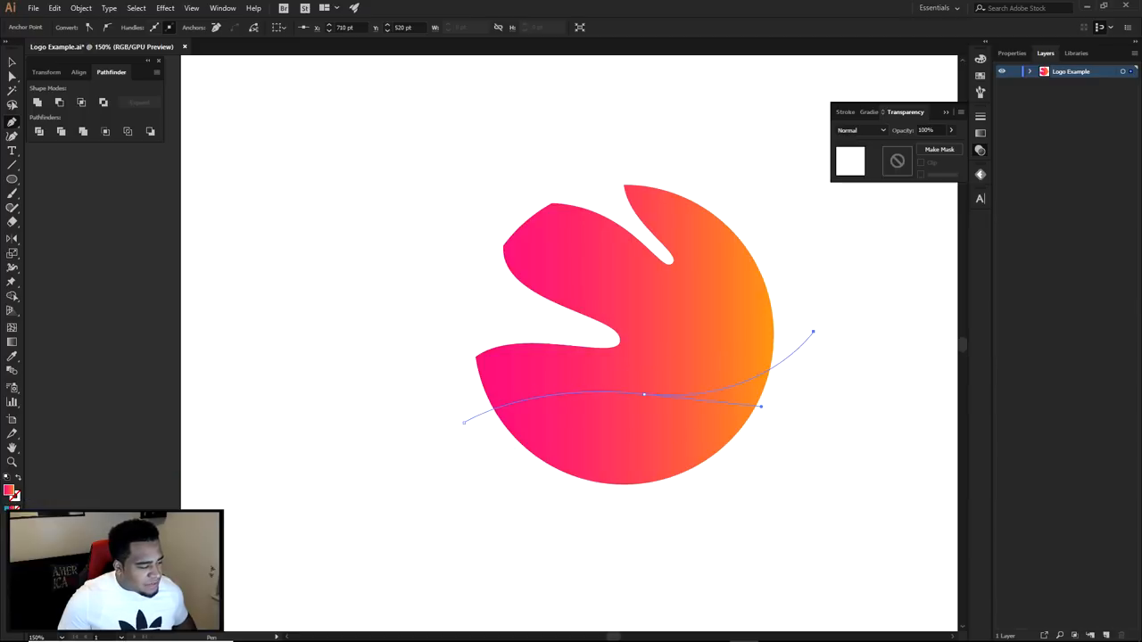
left_click(852, 374)
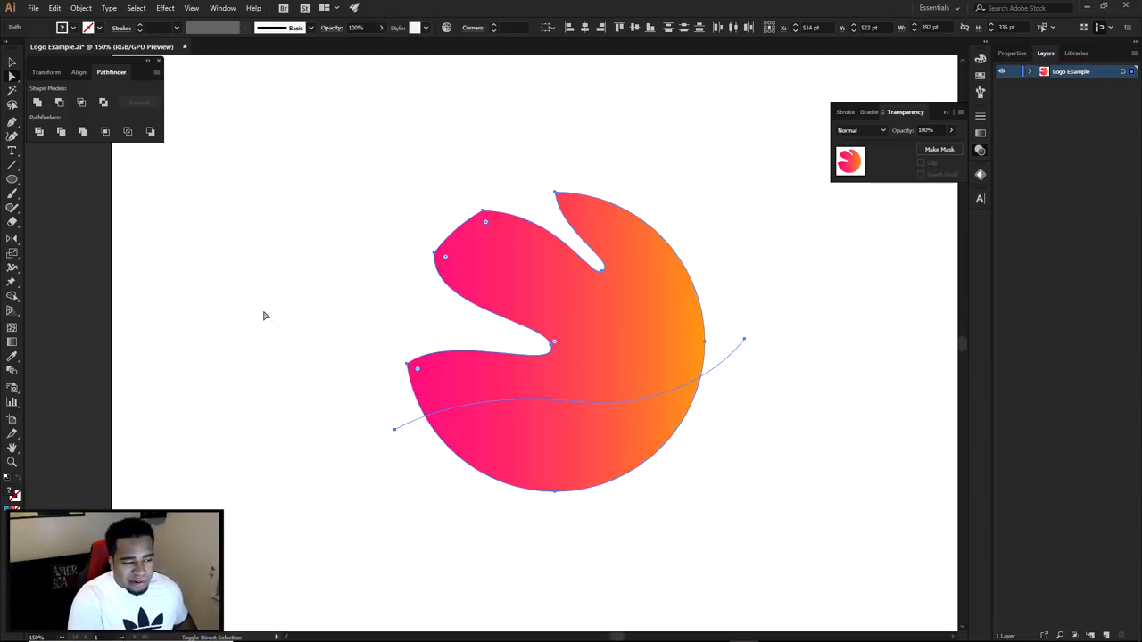
- Select the logo together with the wavy line and Divide them in Pathfinder
left_click(13, 296)
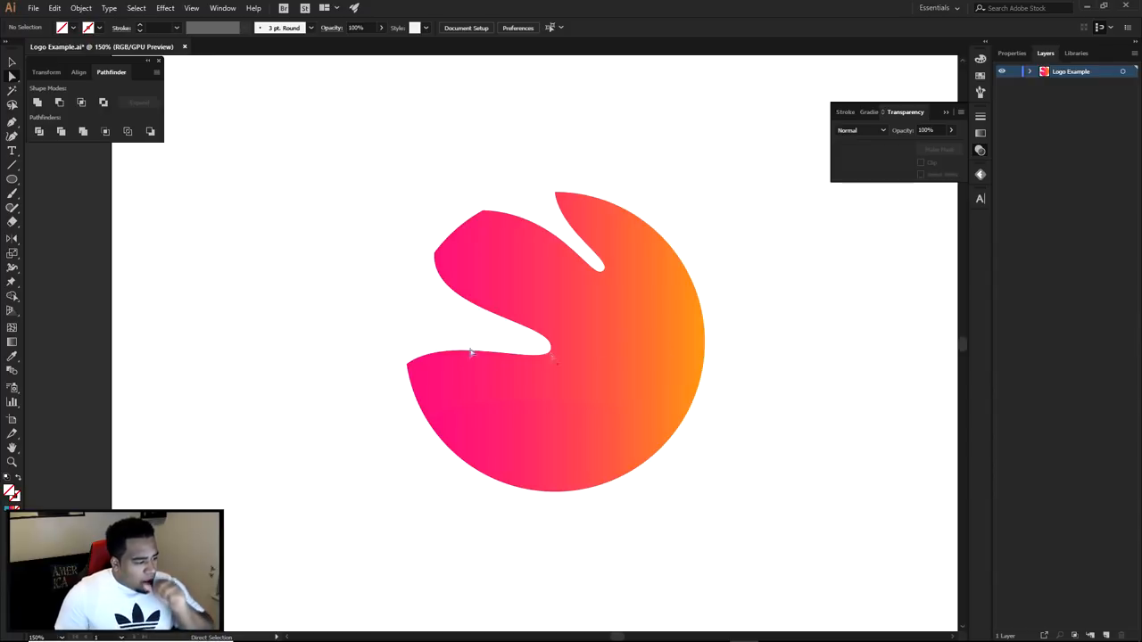
left_click(308, 329)
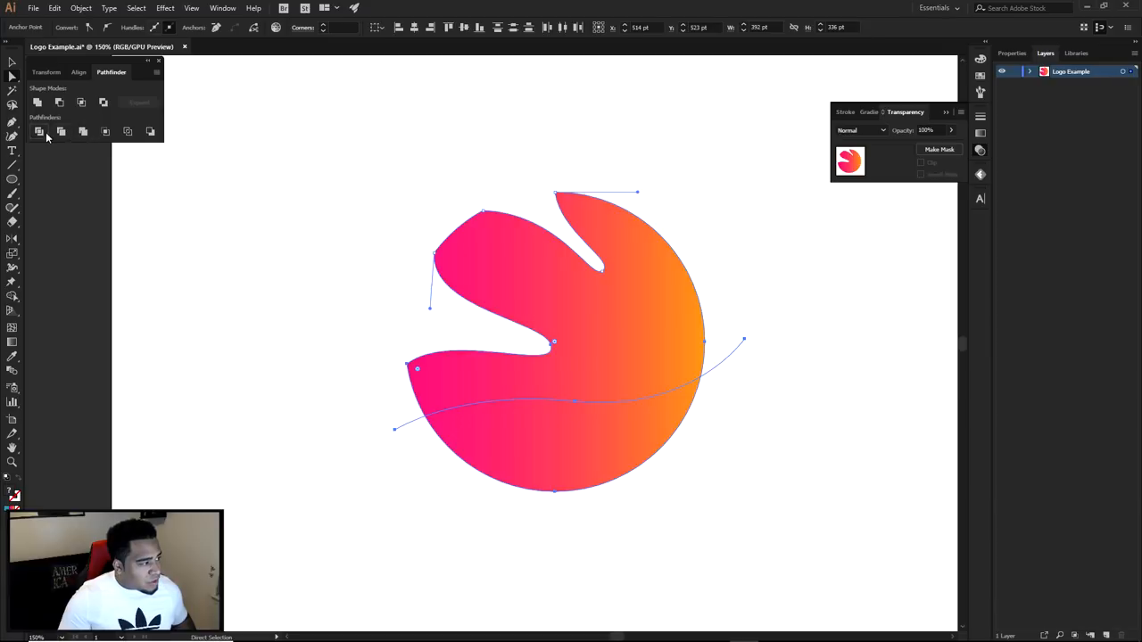
left_click(746, 449)
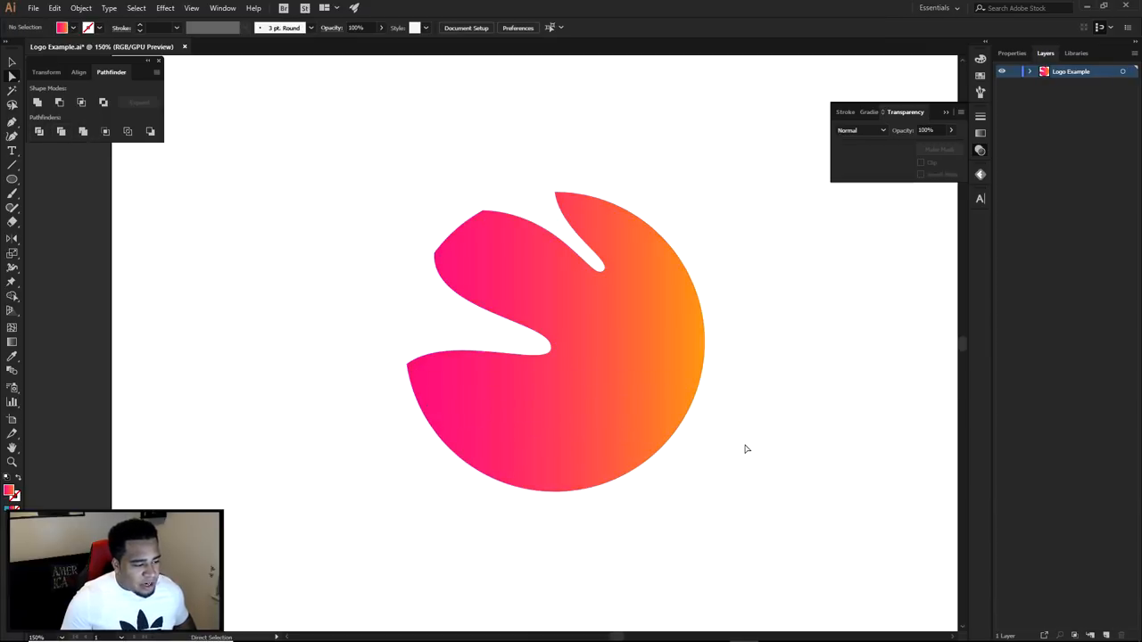
mouse_move(940, 151)
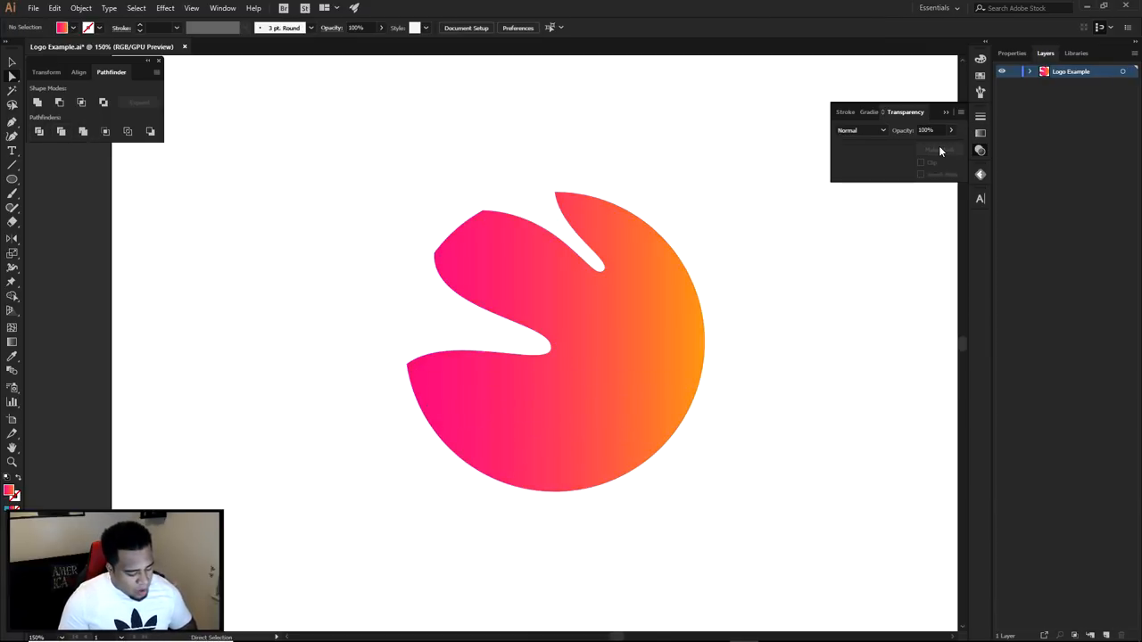
left_click(13, 179)
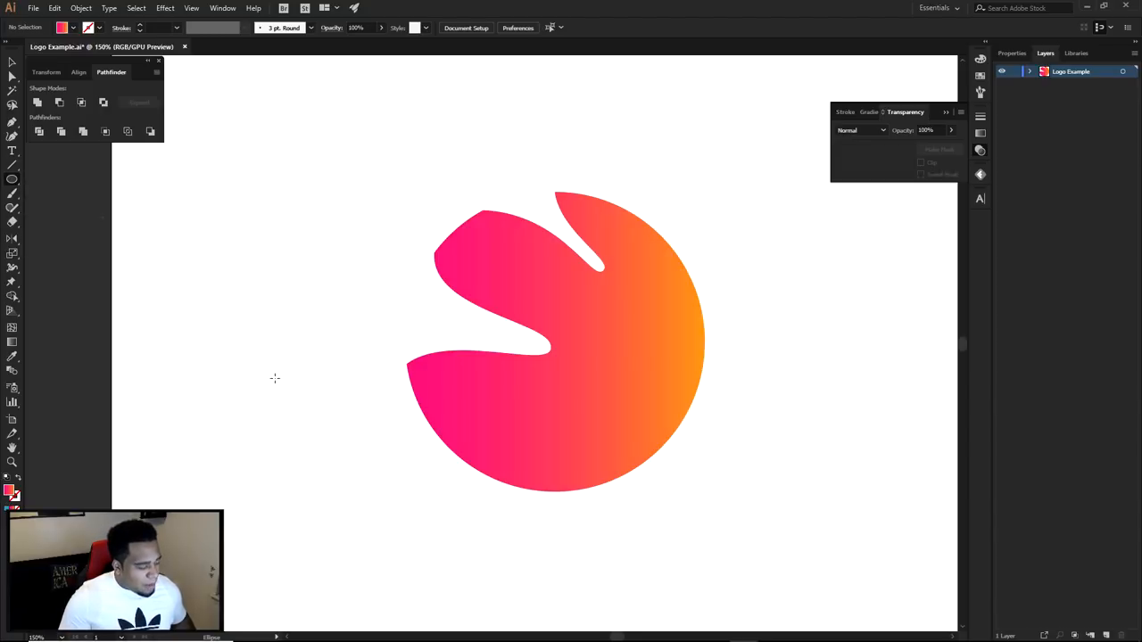
mouse_move(275, 377)
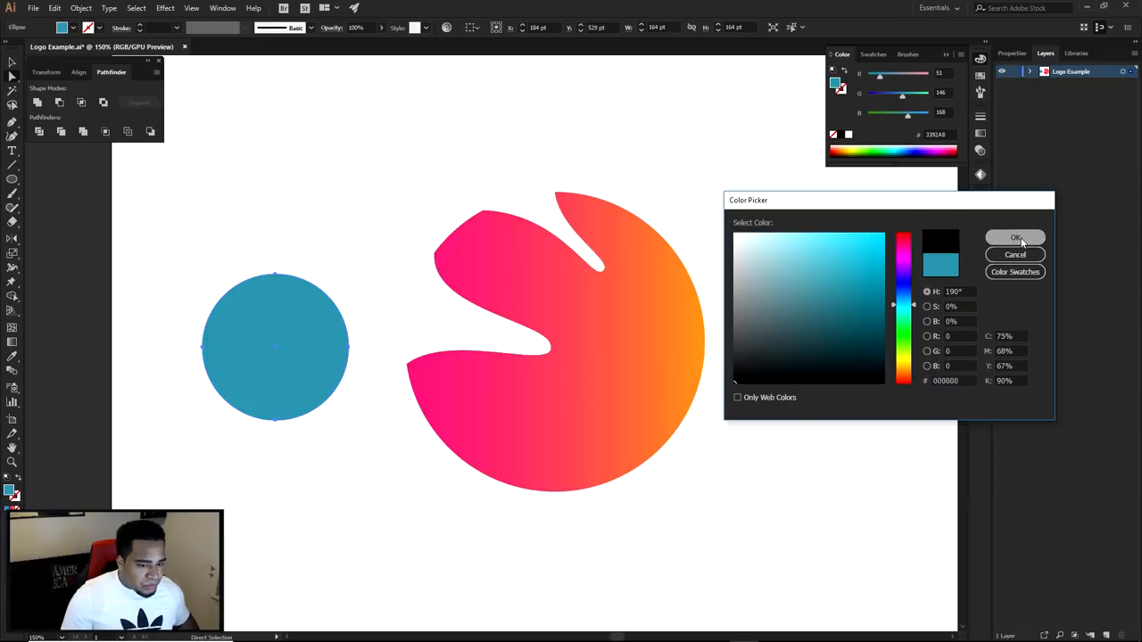
- Confirm black as the new circle's fill in the Color Picker
left_click(1015, 238)
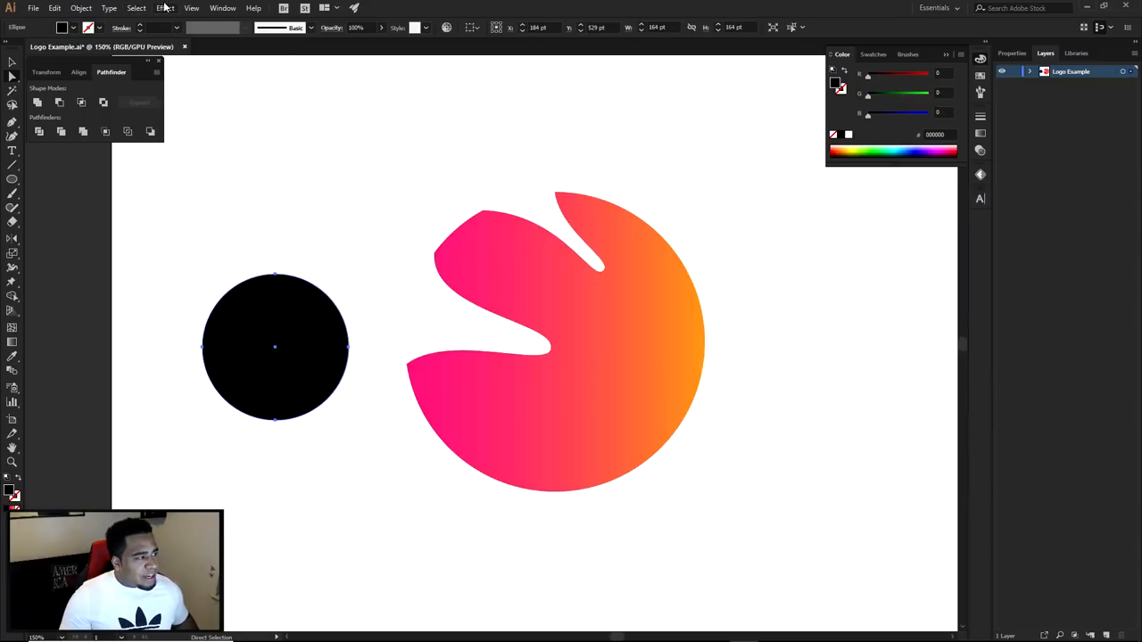
- Apply a Gaussian Blur of radius about 19 to the black circle, with Preview on
left_click(165, 8)
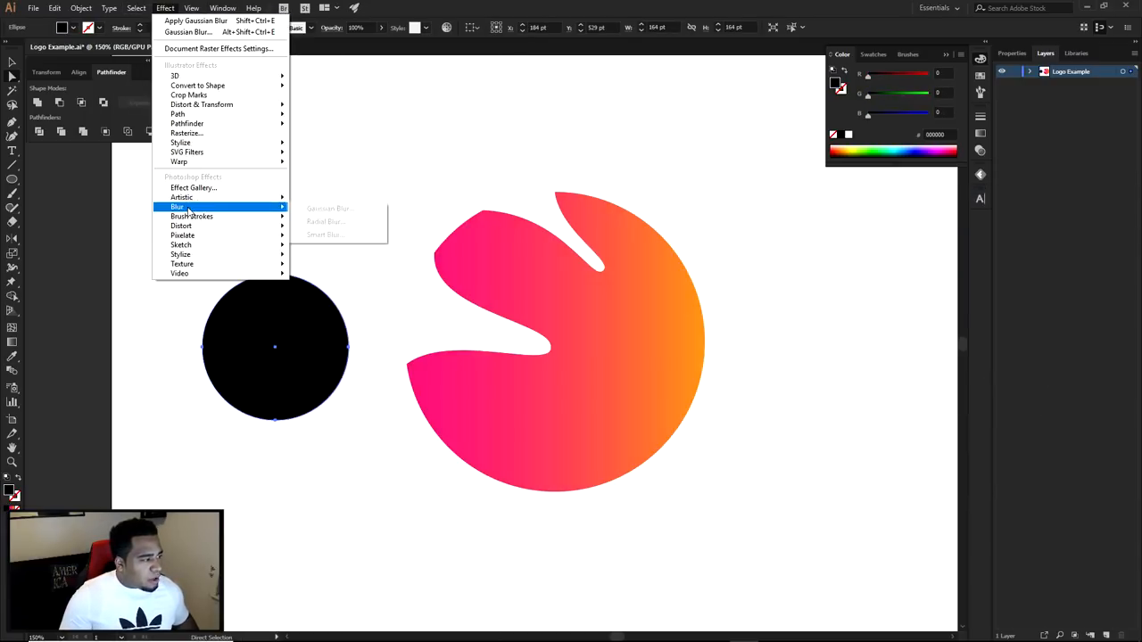
left_click(330, 207)
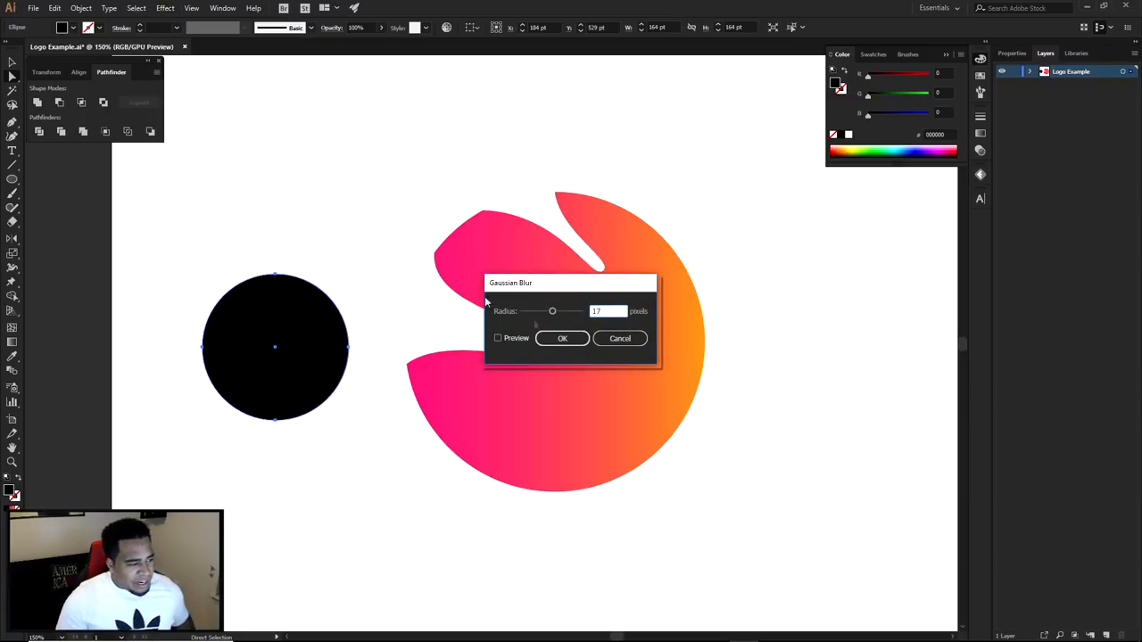
left_click(498, 338)
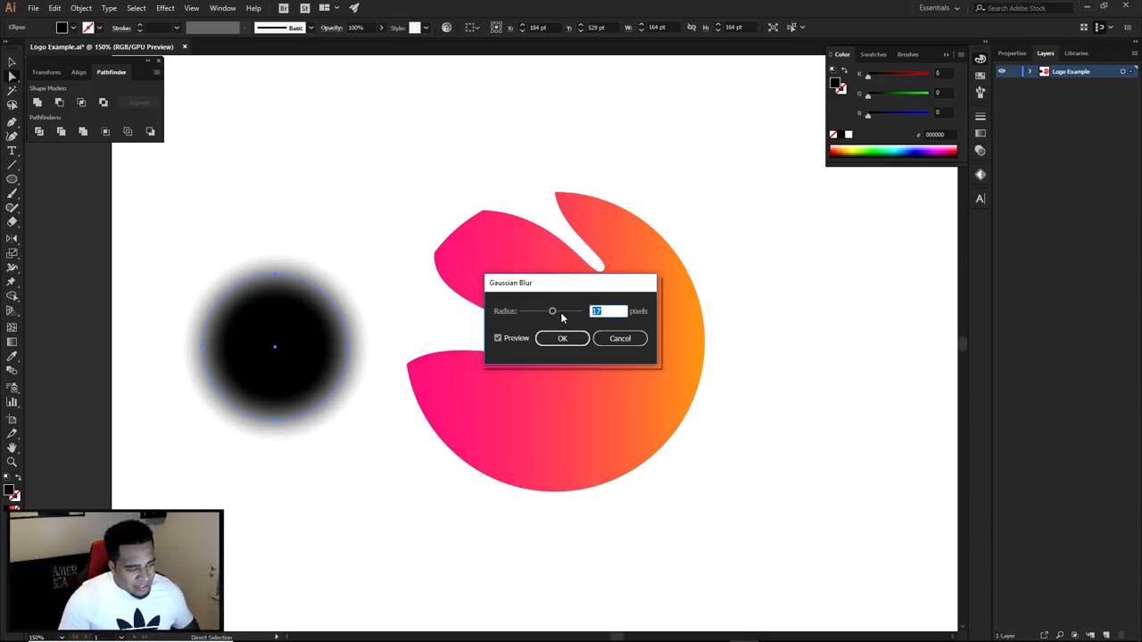
type("19")
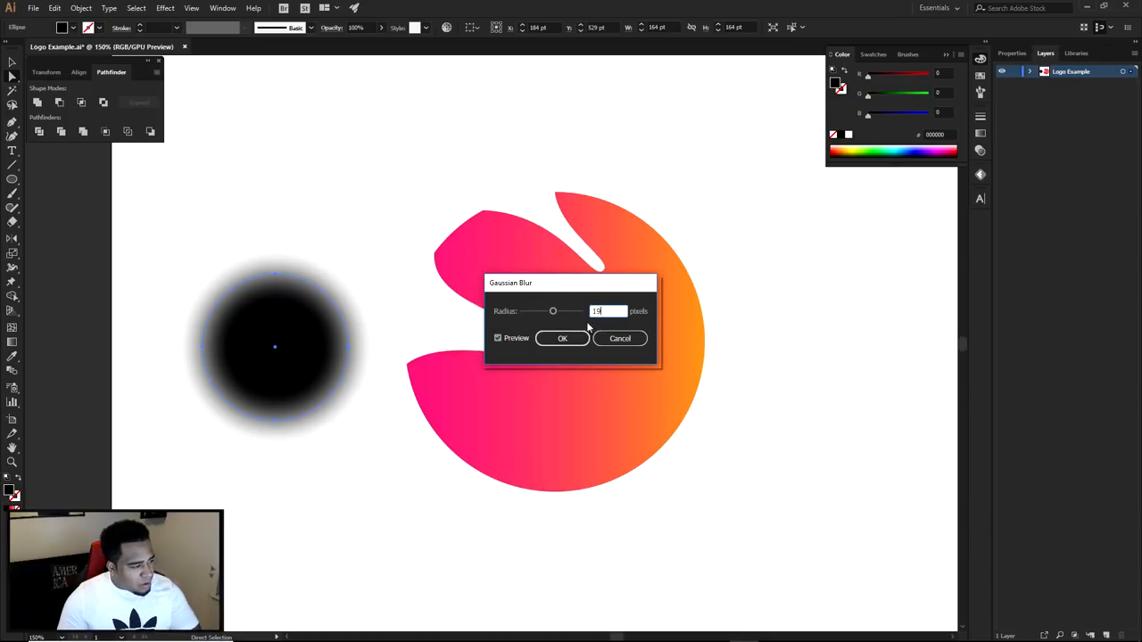
left_click_drag(552, 310, 556, 311)
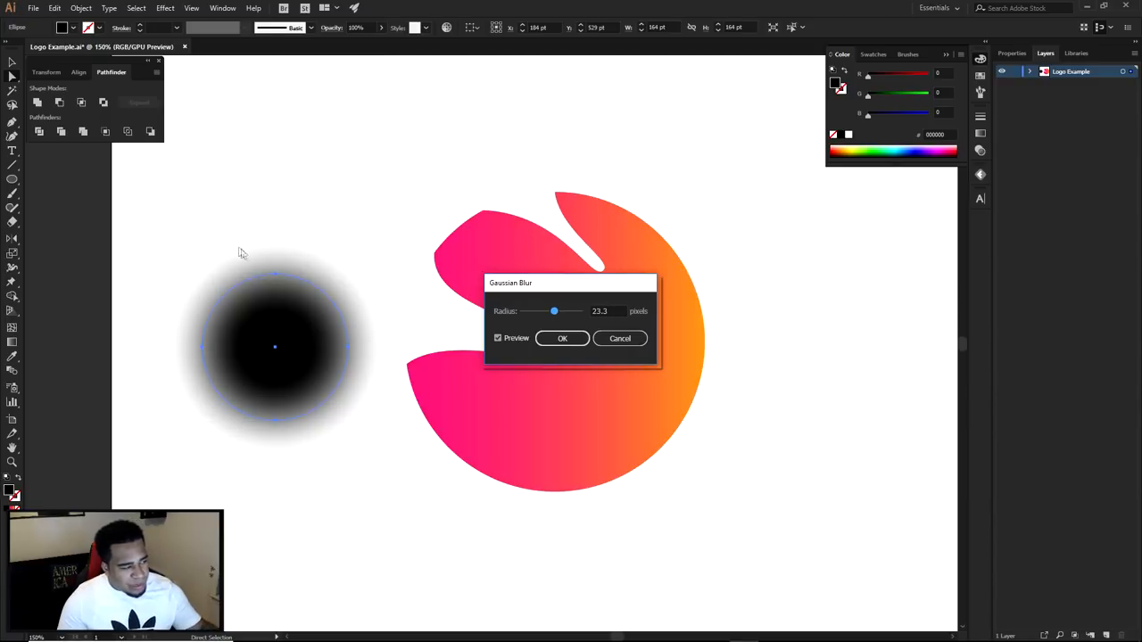
mouse_move(341, 254)
type("17")
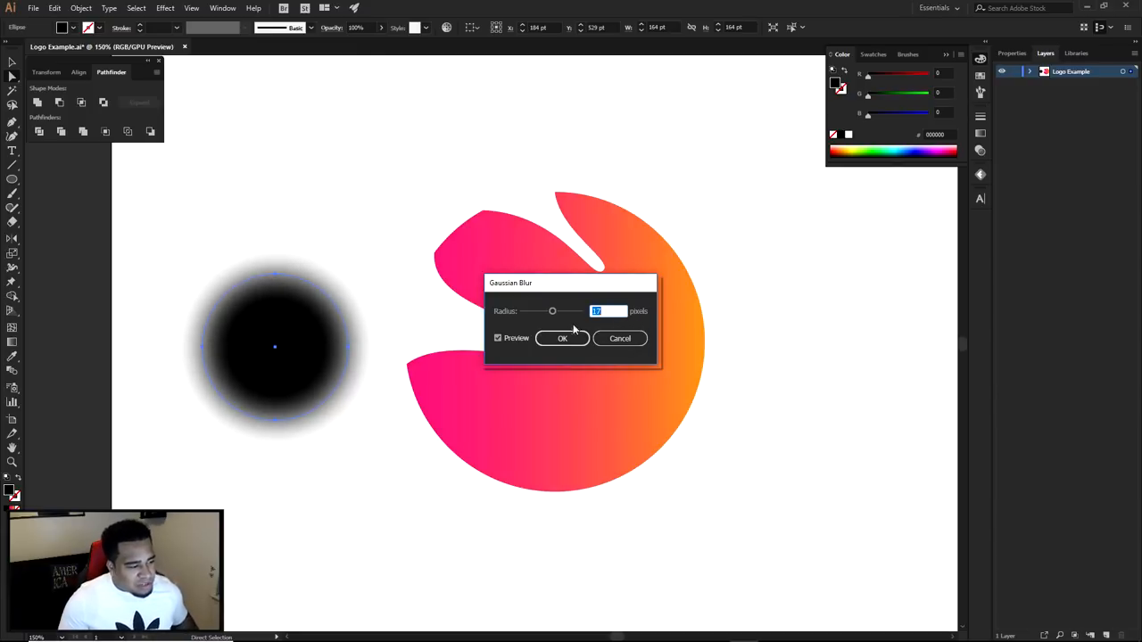
left_click(562, 338)
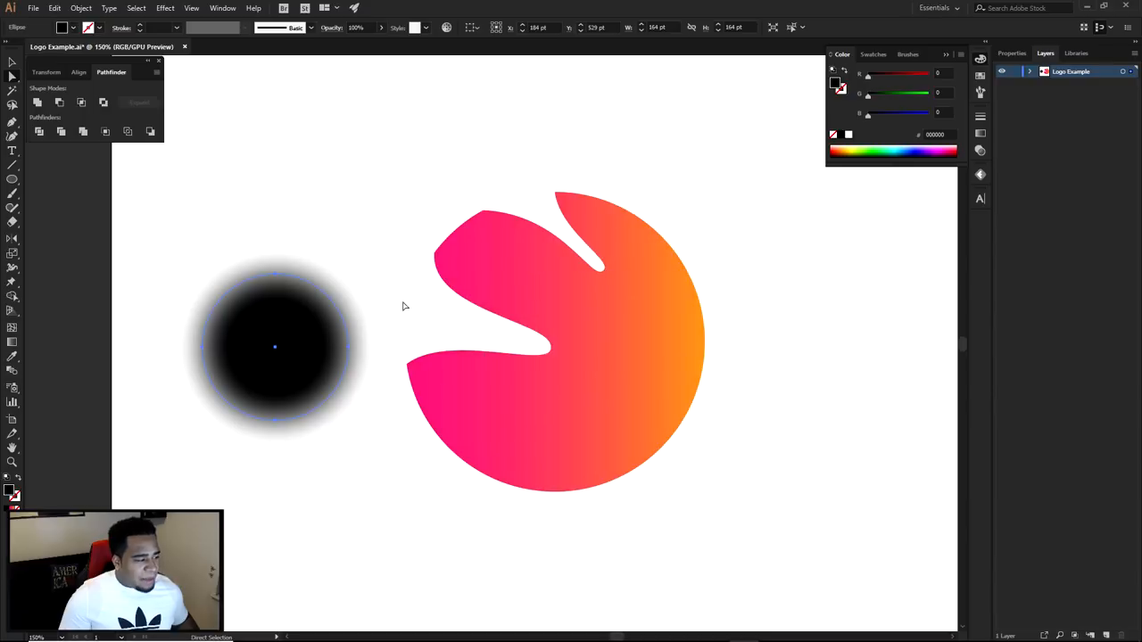
- Move the blurred circle onto the logo over the right end of the wavy cut
left_click_drag(275, 347, 580, 339)
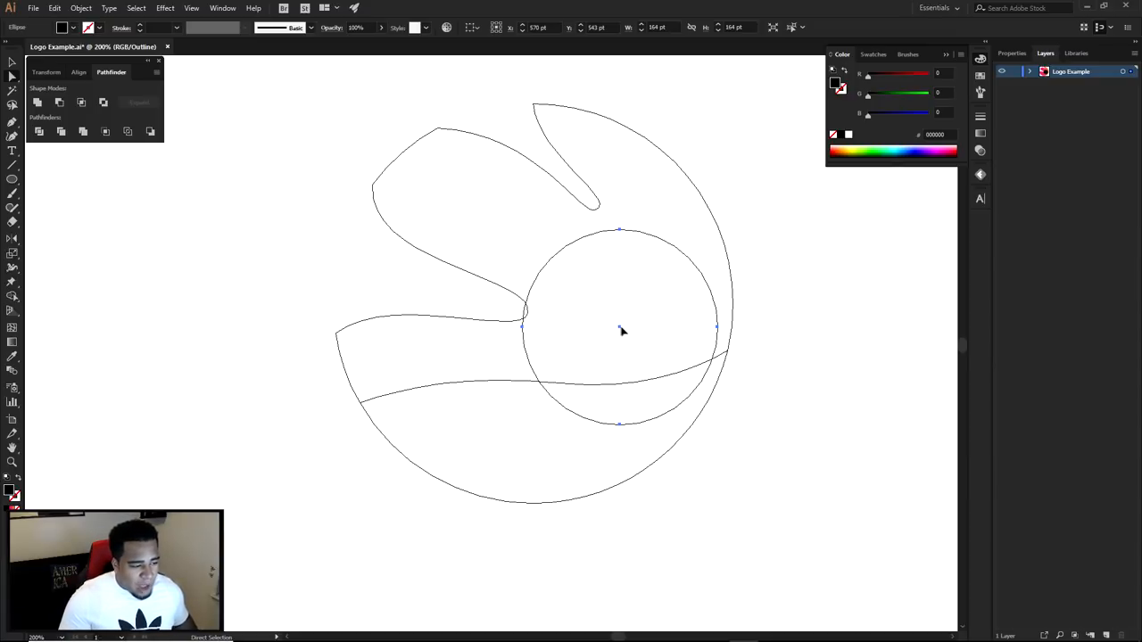
left_click_drag(620, 330, 639, 330)
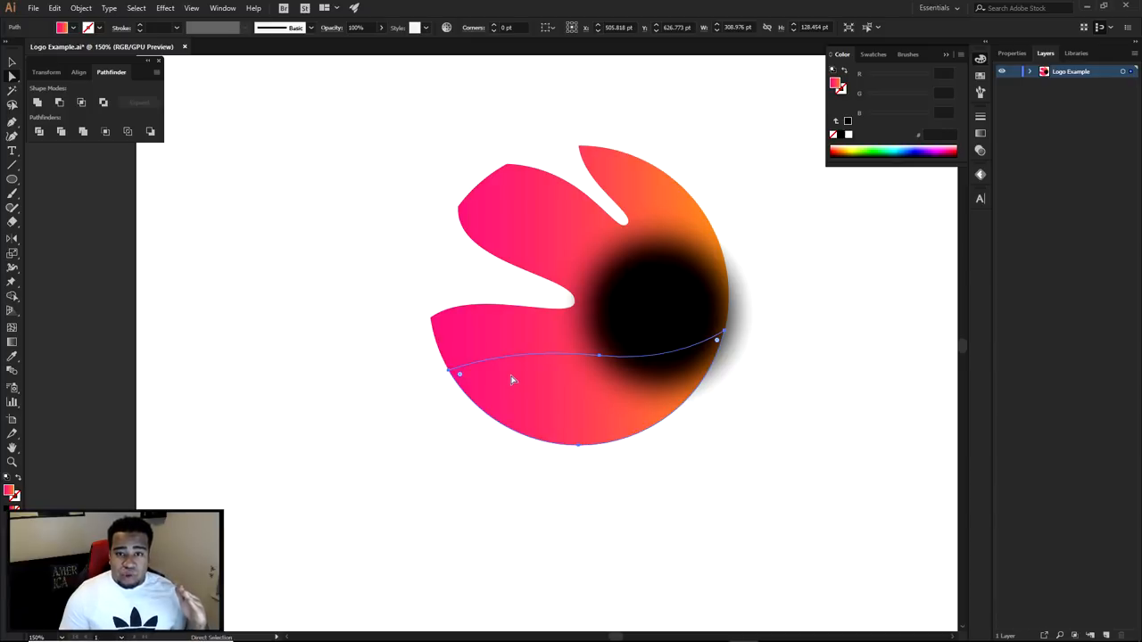
mouse_move(605, 375)
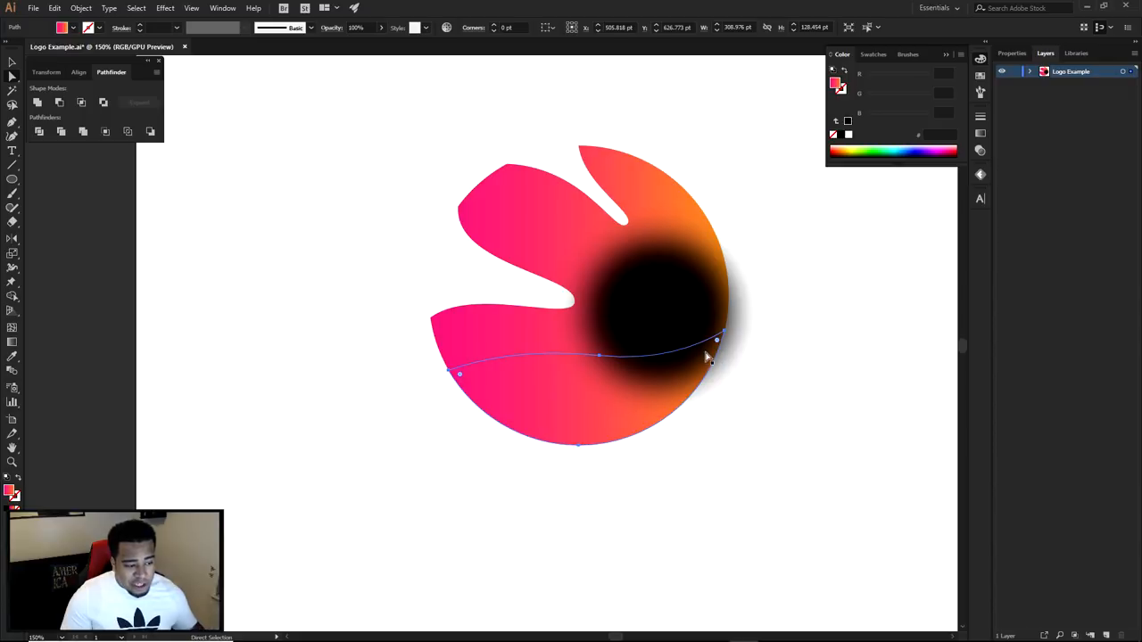
mouse_move(638, 321)
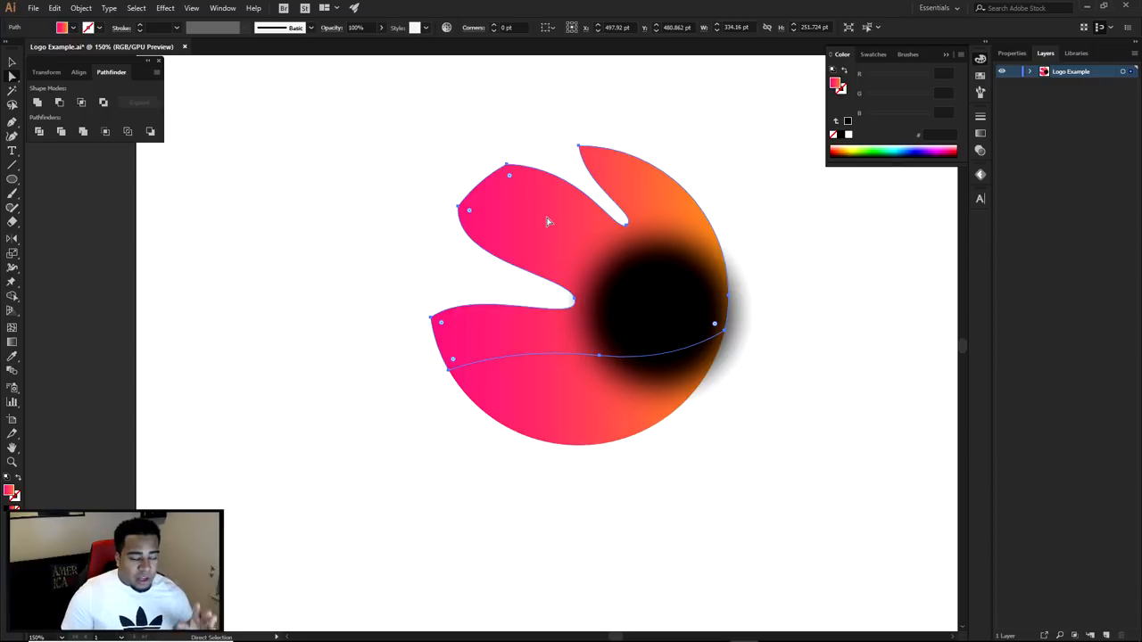
mouse_move(694, 306)
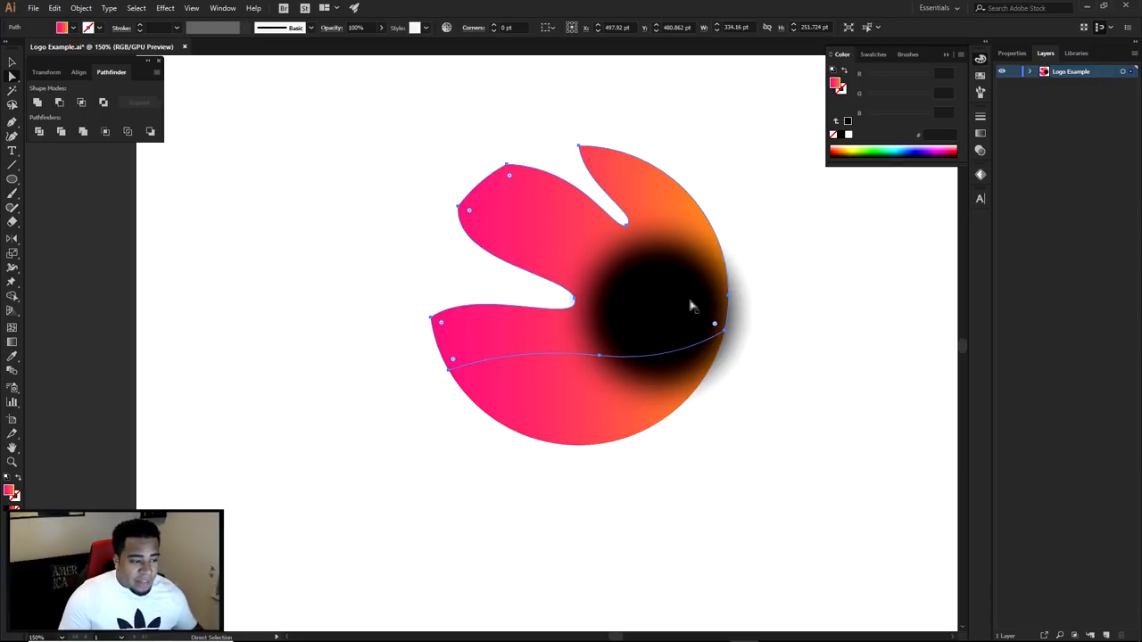
mouse_move(672, 297)
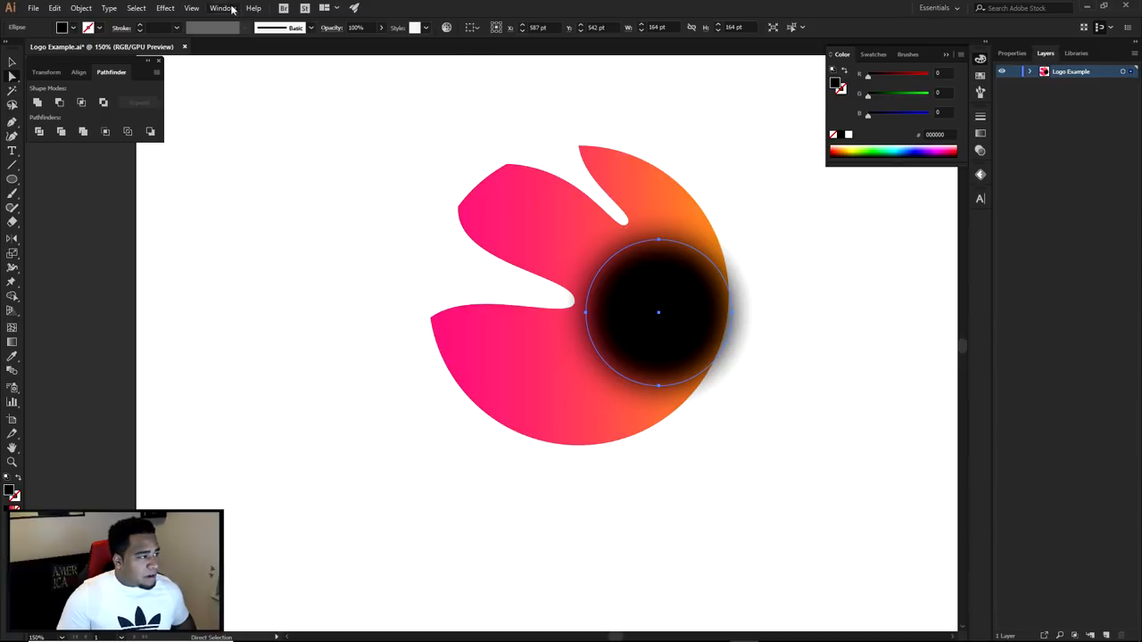
- Give the blurred shadow an opacity mask containing the pasted lower band shape
left_click(221, 8)
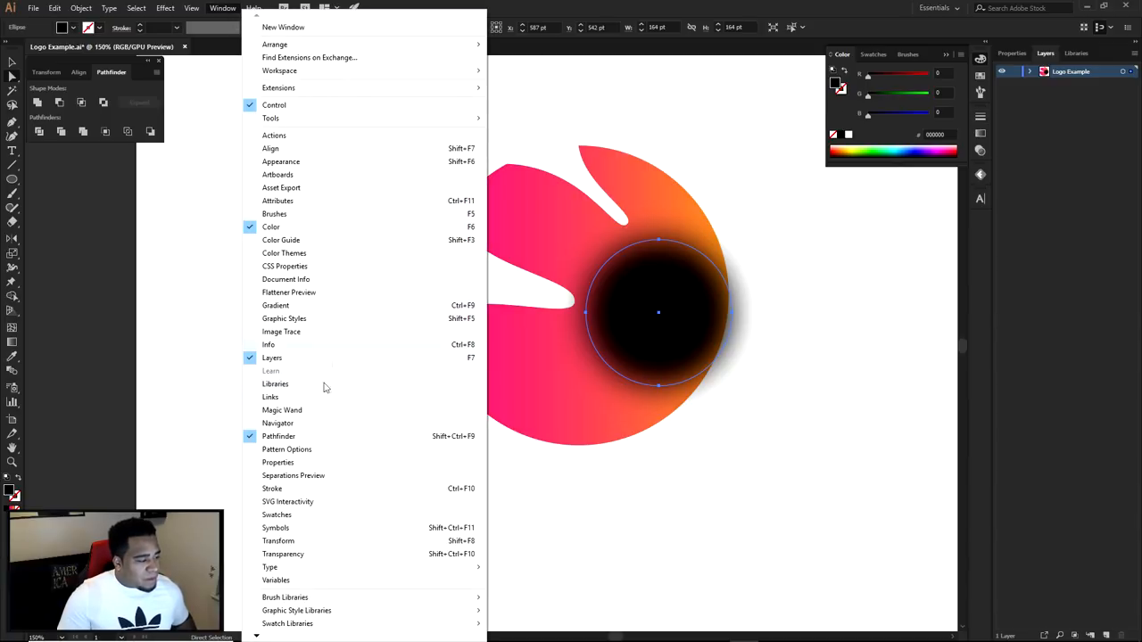
left_click(283, 554)
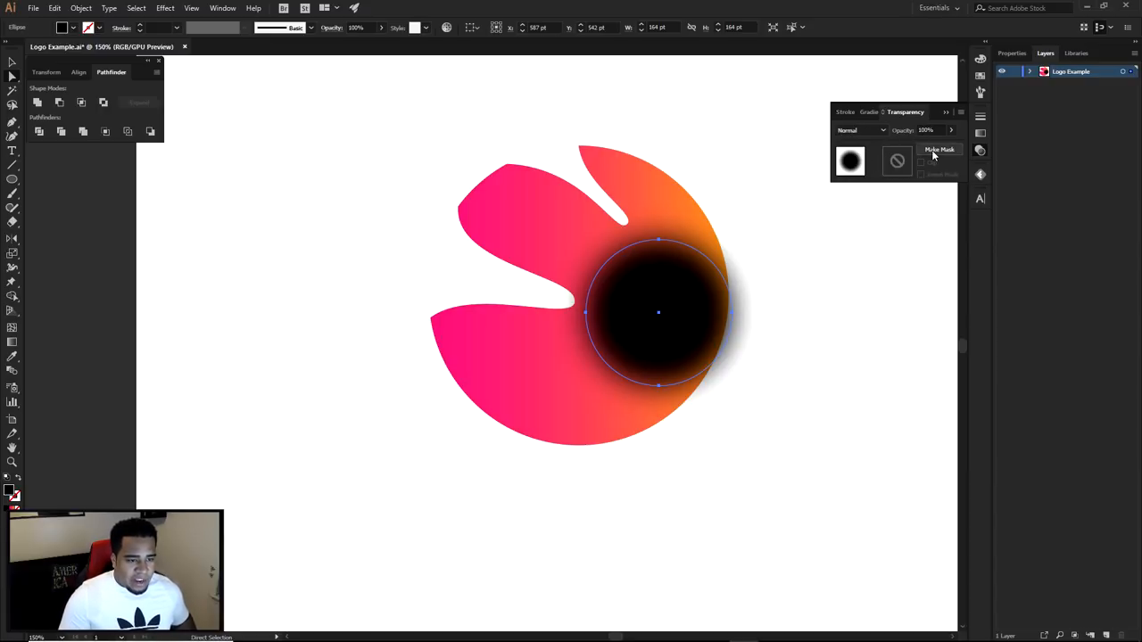
left_click(940, 149)
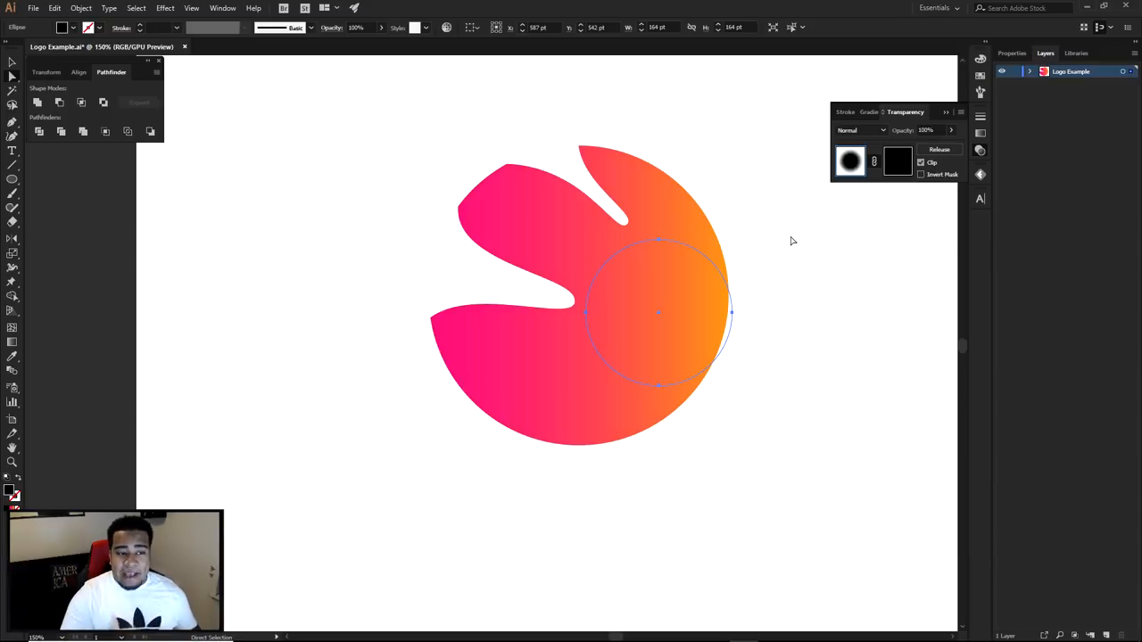
left_click(898, 161)
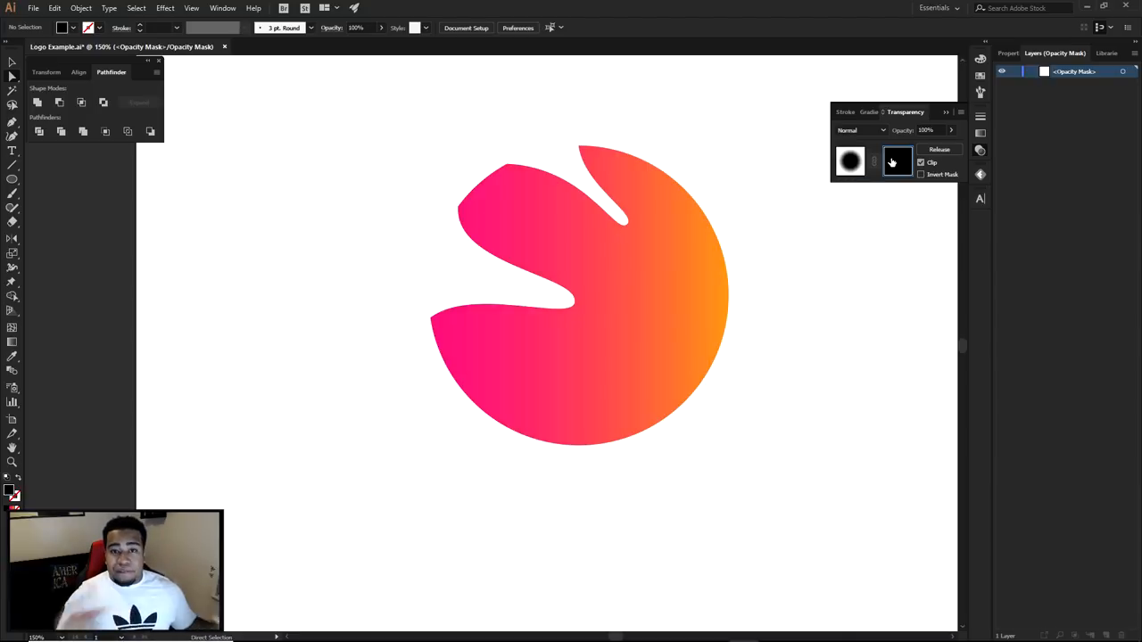
left_click(896, 161)
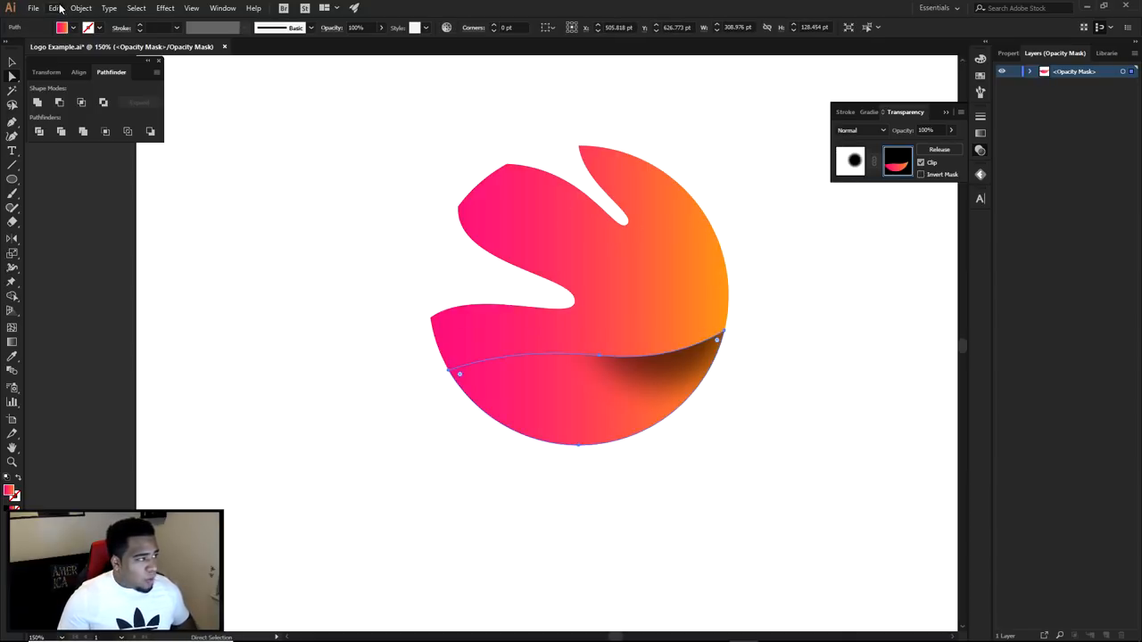
left_click(54, 8)
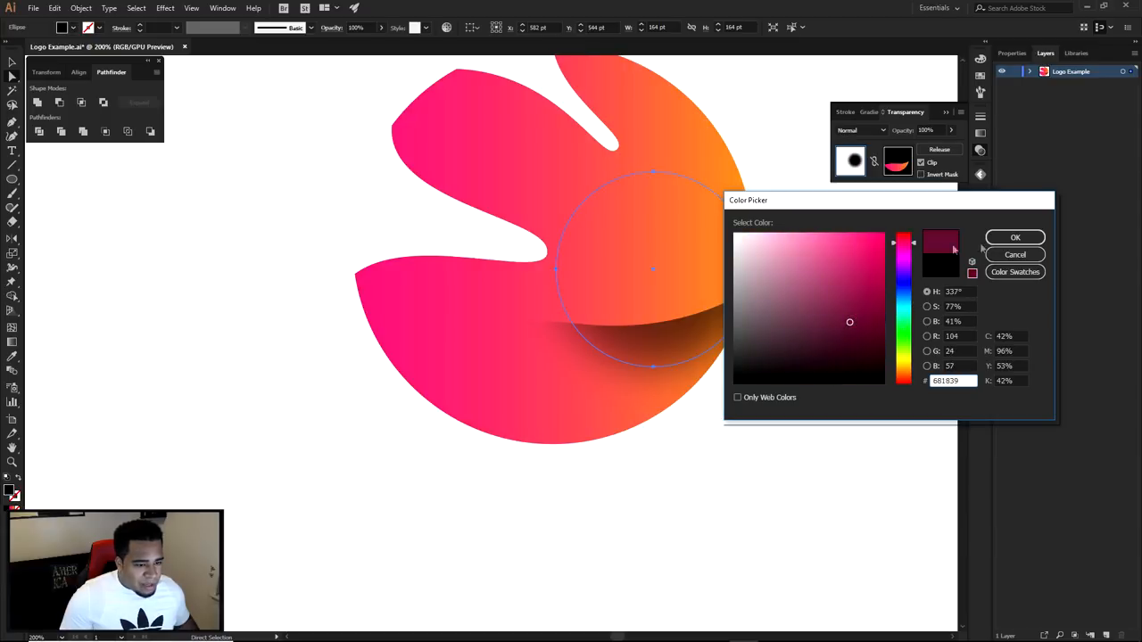
- Confirm the #681839 maroon colour and select the new bottom wavy band
left_click(1014, 254)
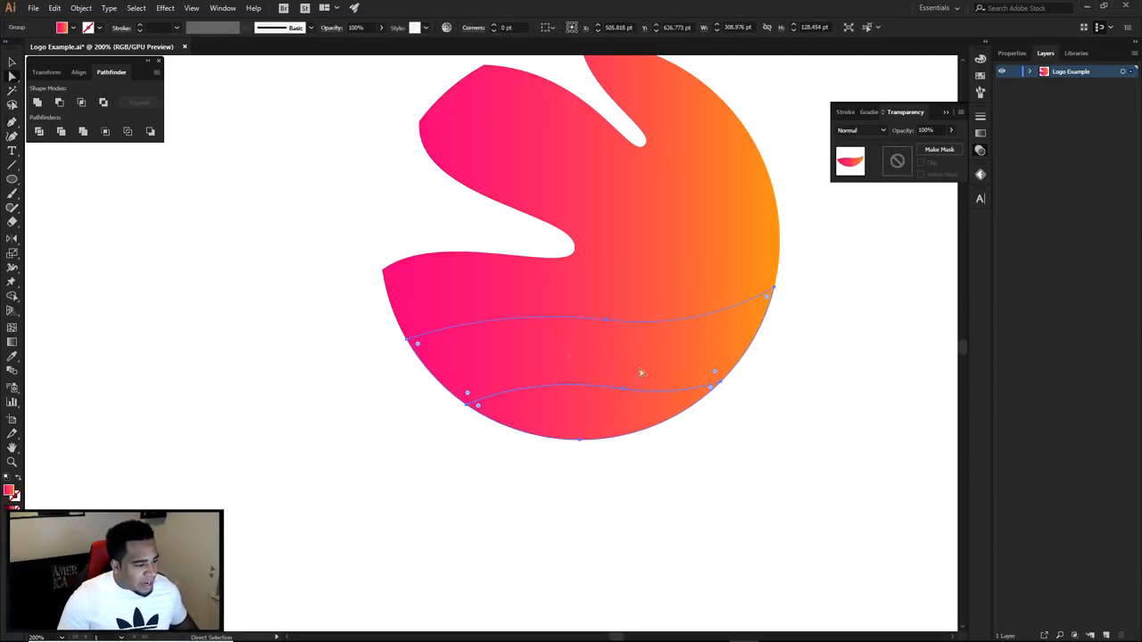
mouse_move(694, 346)
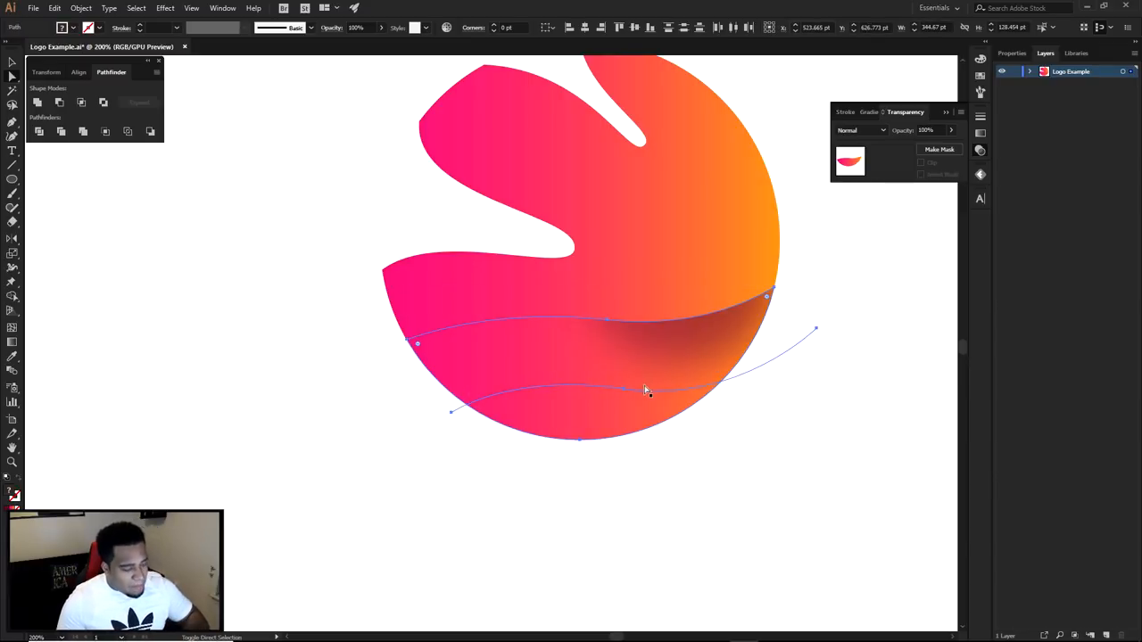
left_click(479, 439)
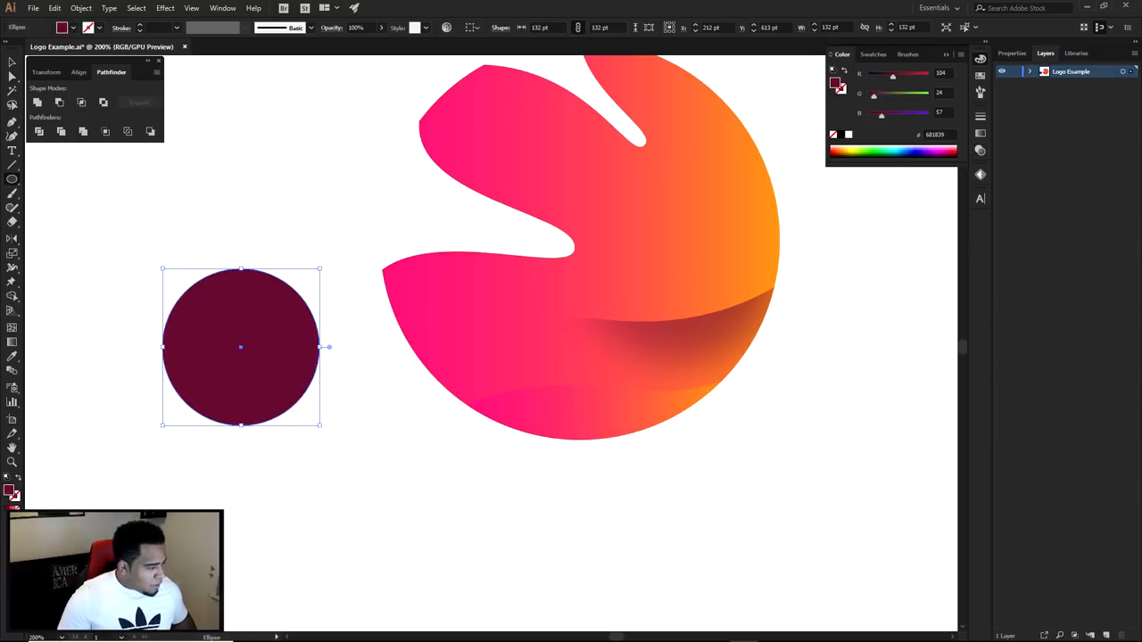
- Reapply Gaussian Blur to the maroon circle and give it an opacity mask
left_click(165, 8)
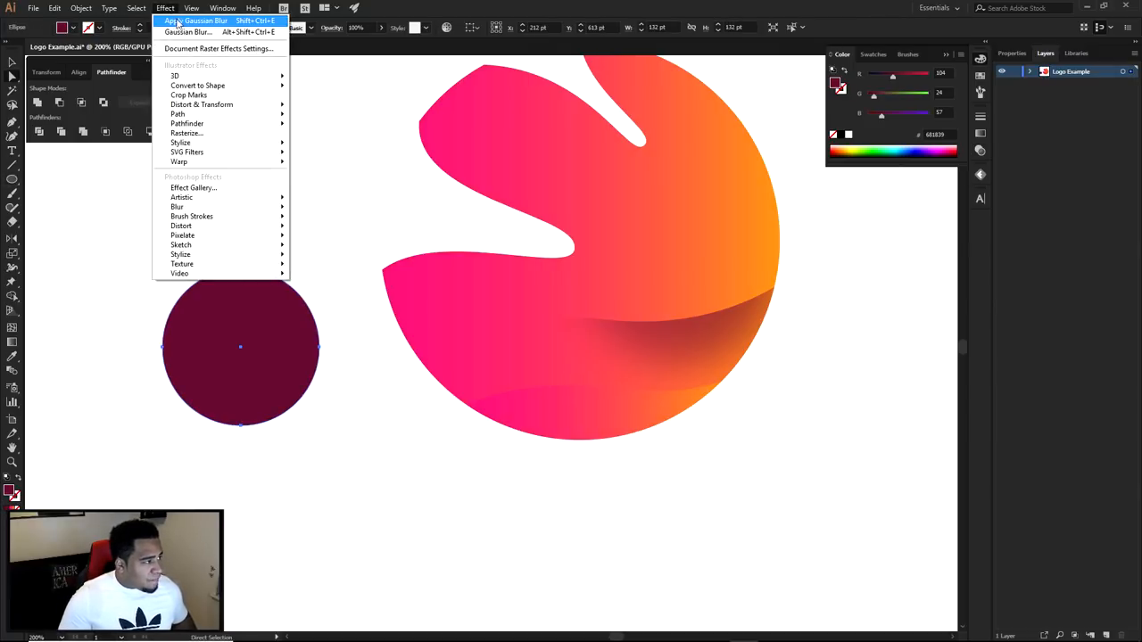
left_click(197, 21)
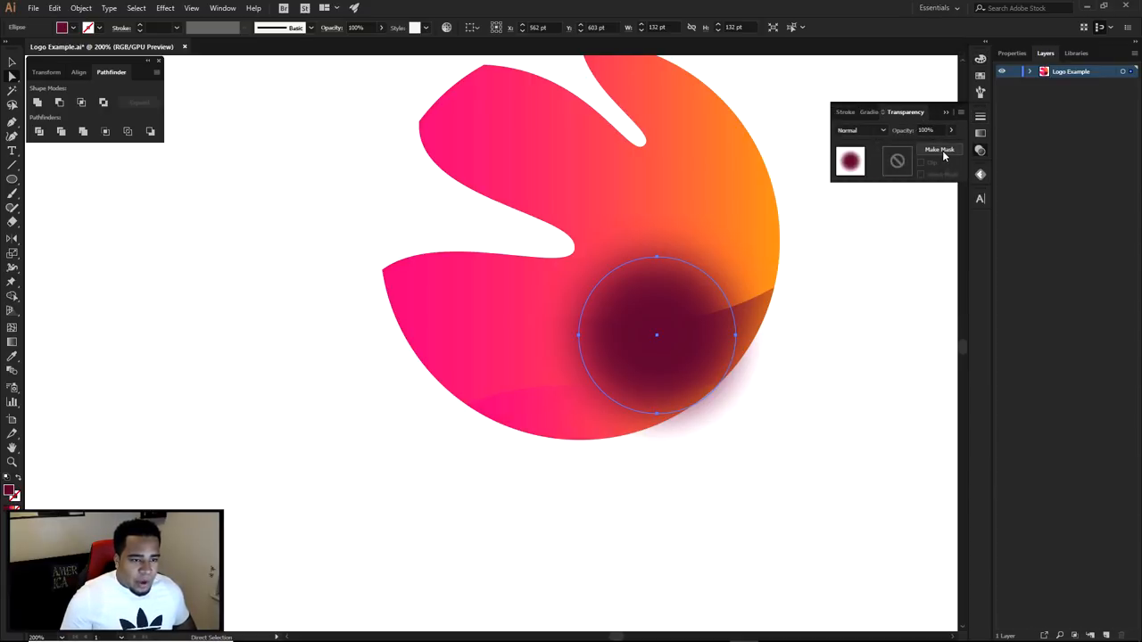
left_click(940, 149)
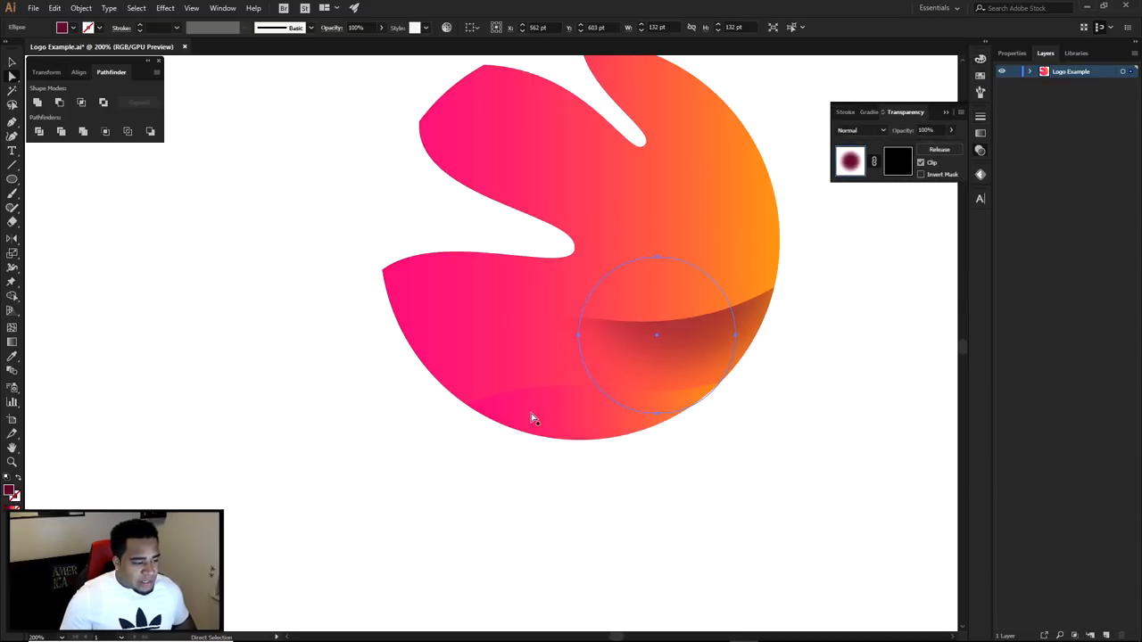
- Edit the maroon shadow's mask to hold the bottom band shape, then exit mask editing
left_click(897, 160)
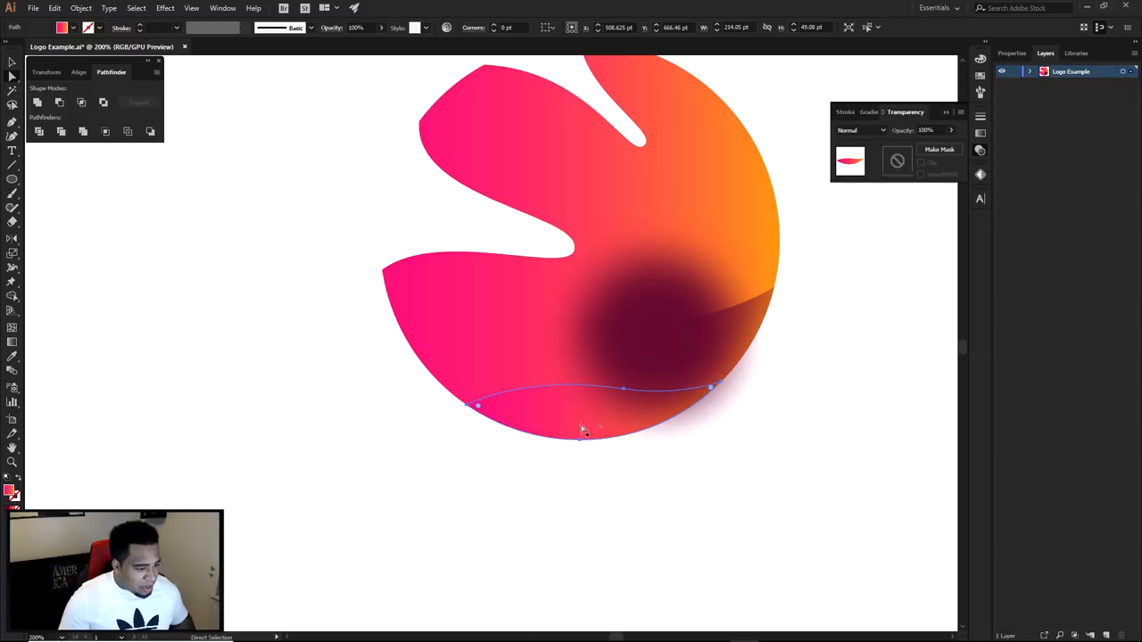
left_click(938, 149)
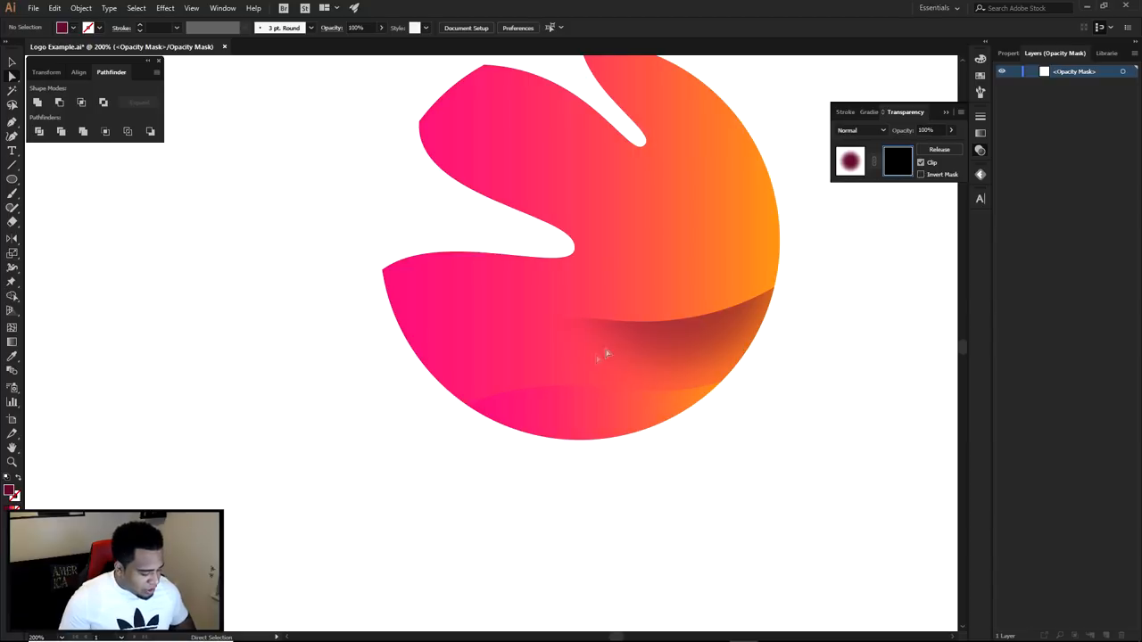
left_click(850, 162)
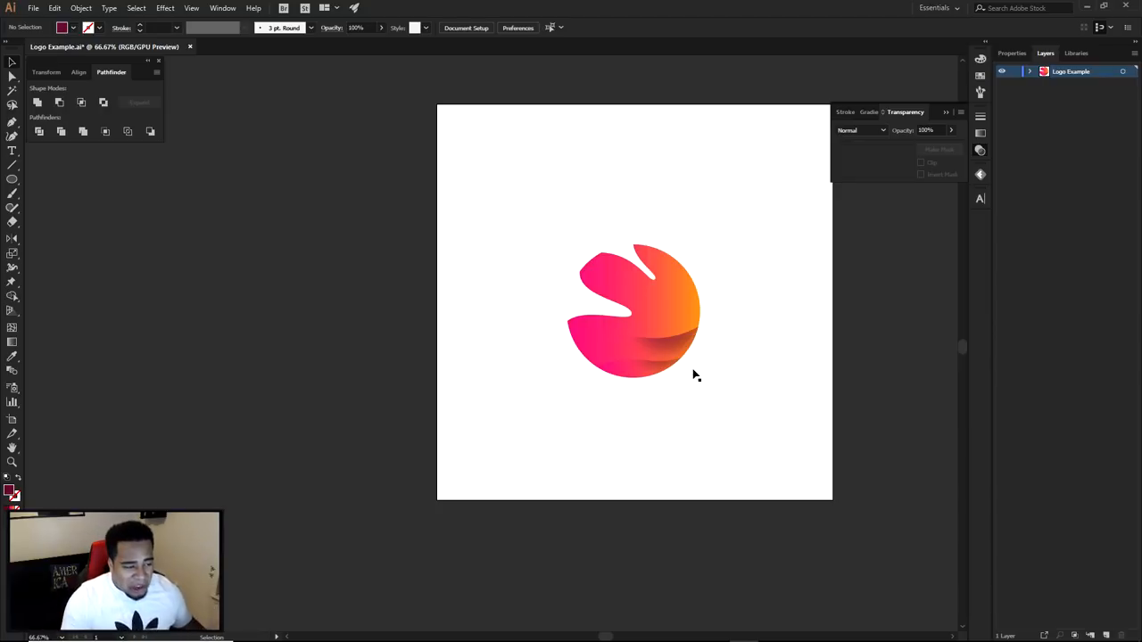
mouse_move(643, 272)
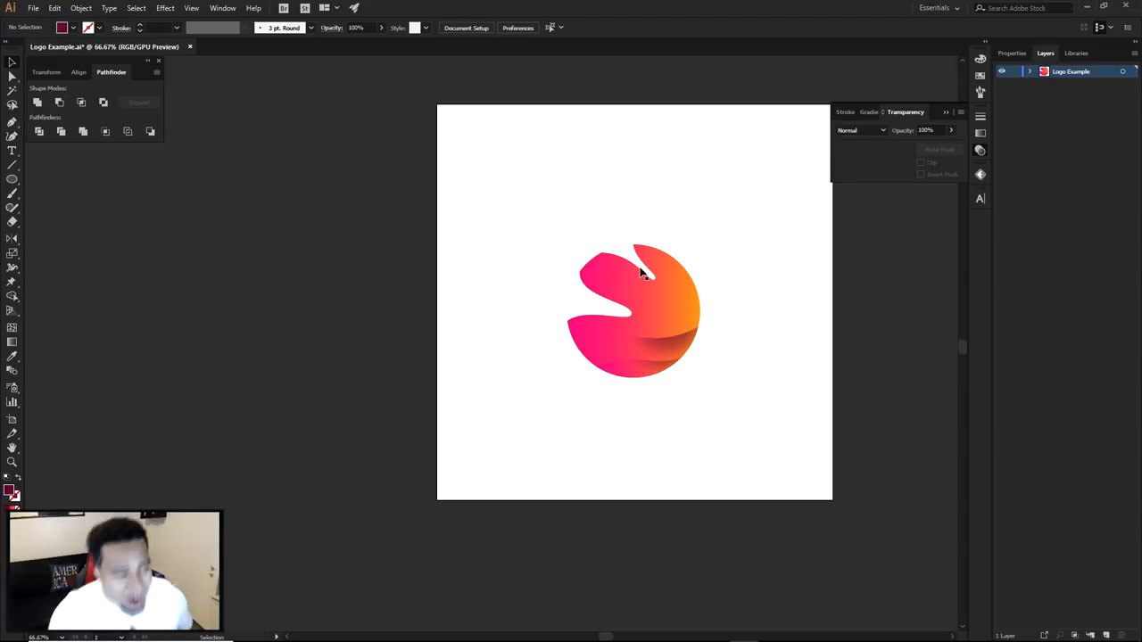